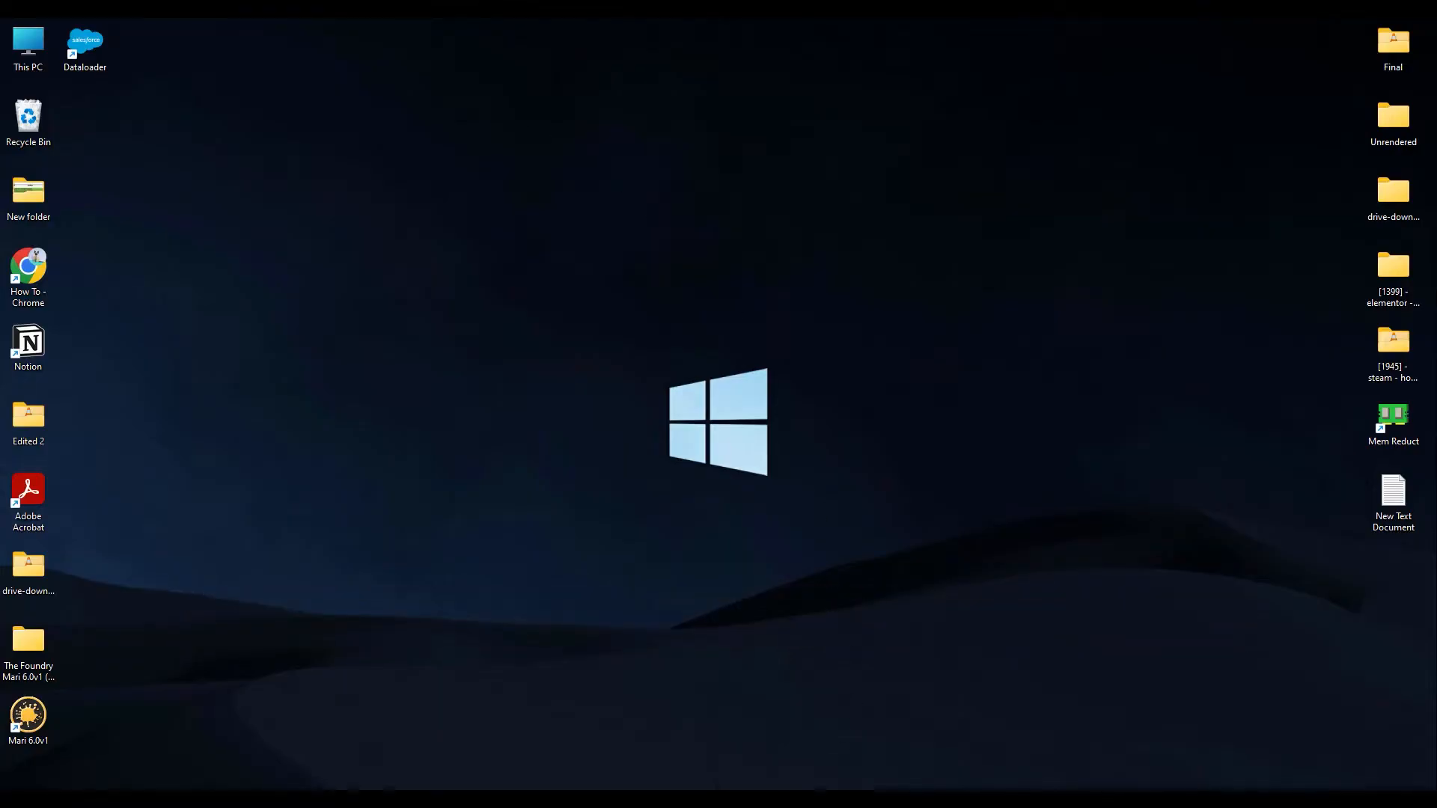
Open Chrome and go to the official Trailhead site from the Google results
click(26, 268)
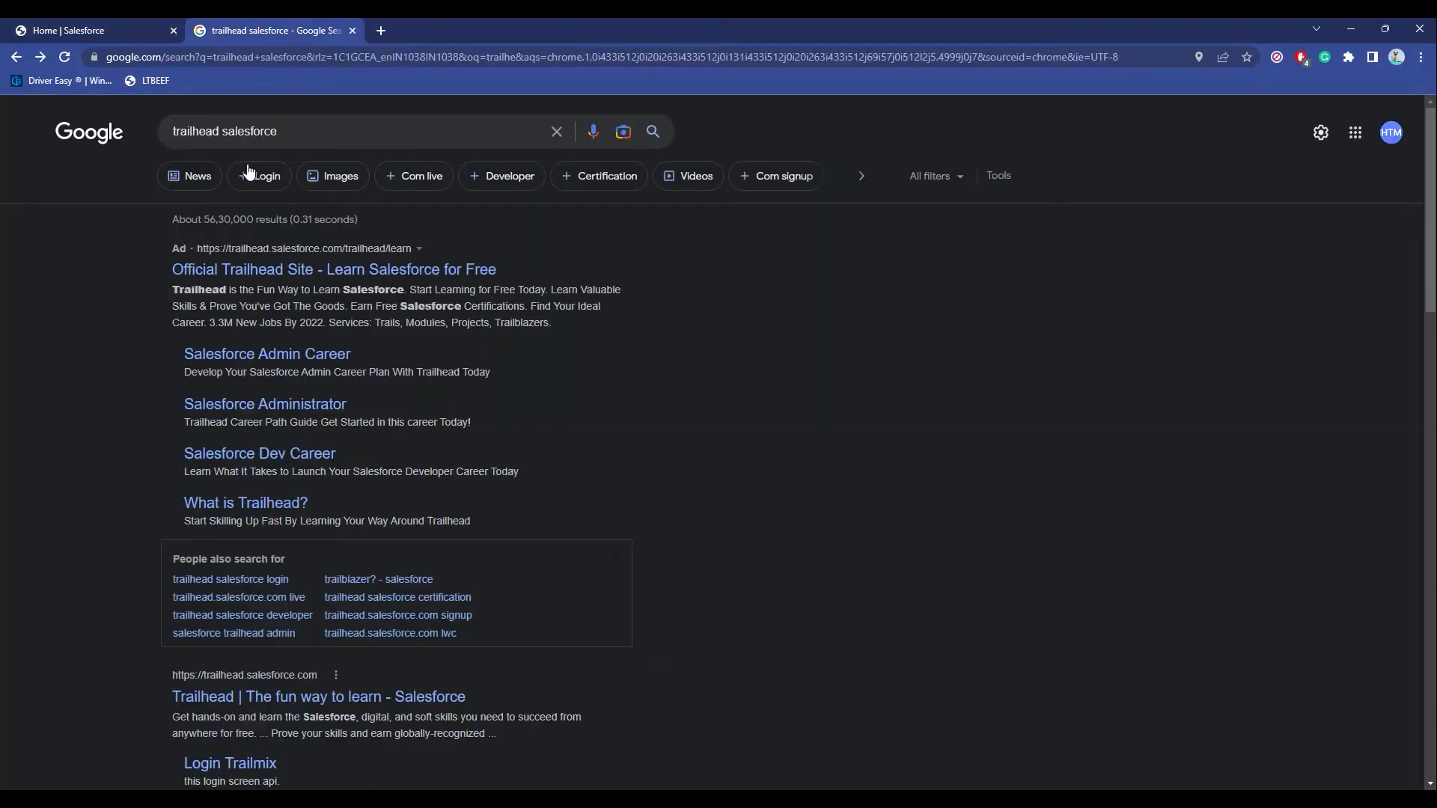
mouse_move(932, 318)
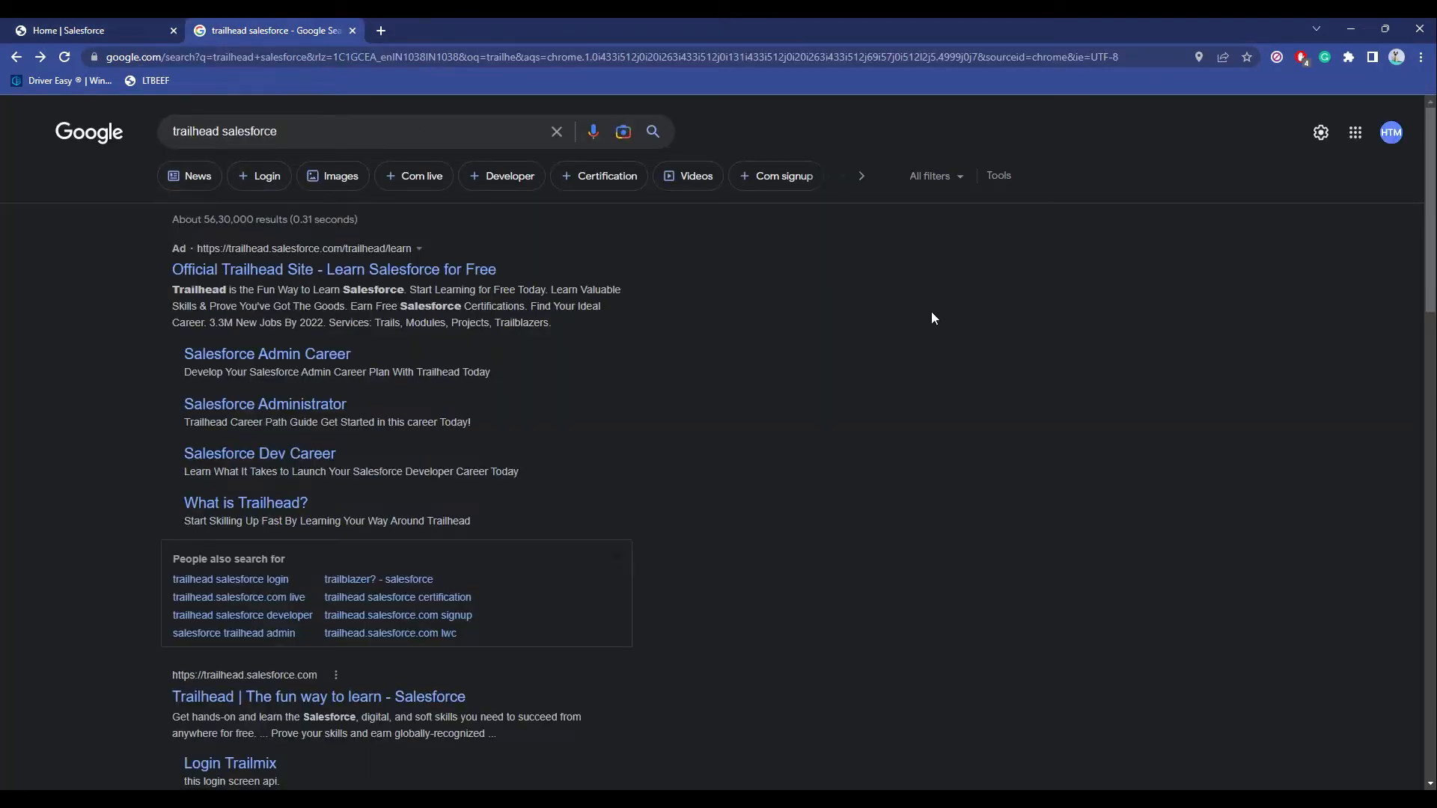
mouse_move(266, 269)
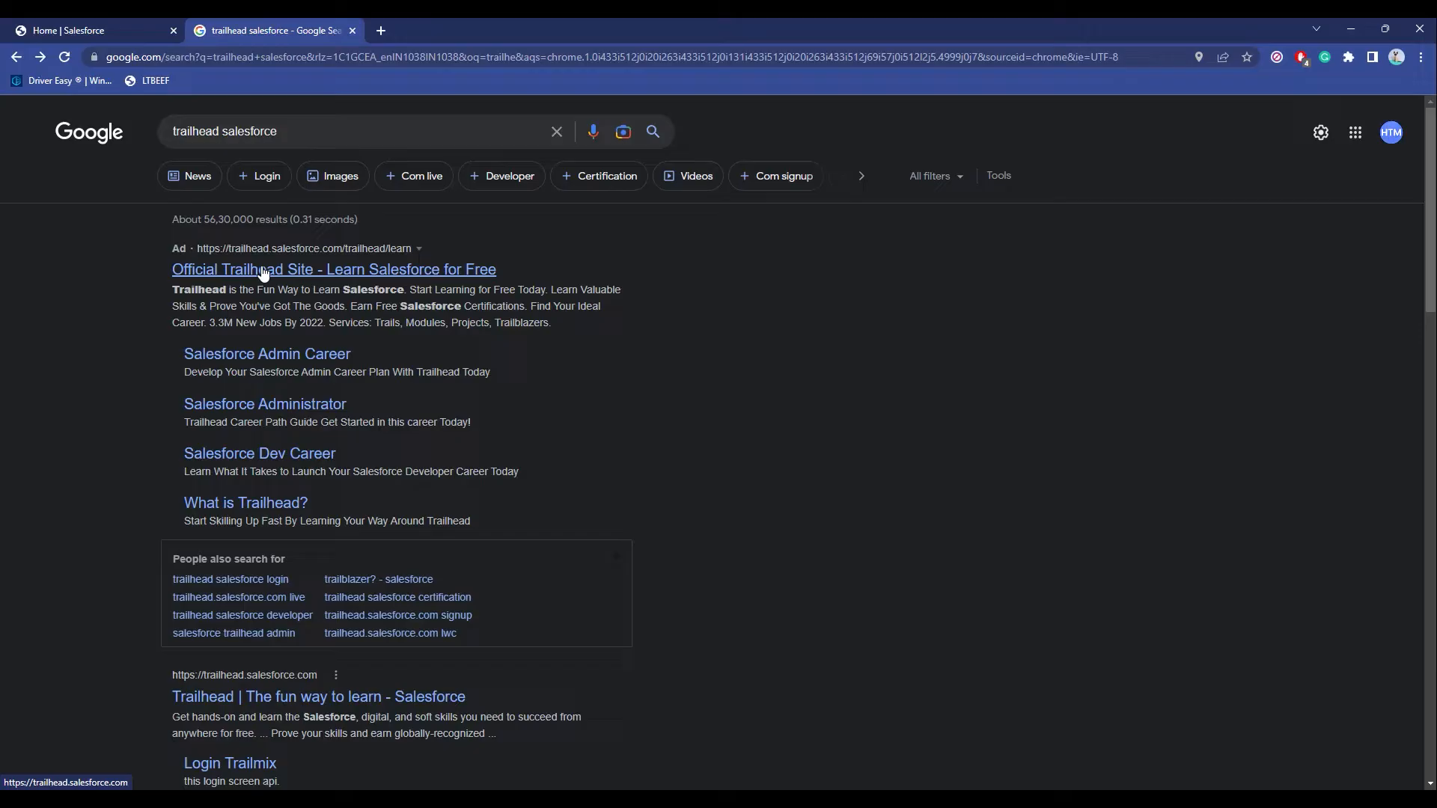
click(333, 270)
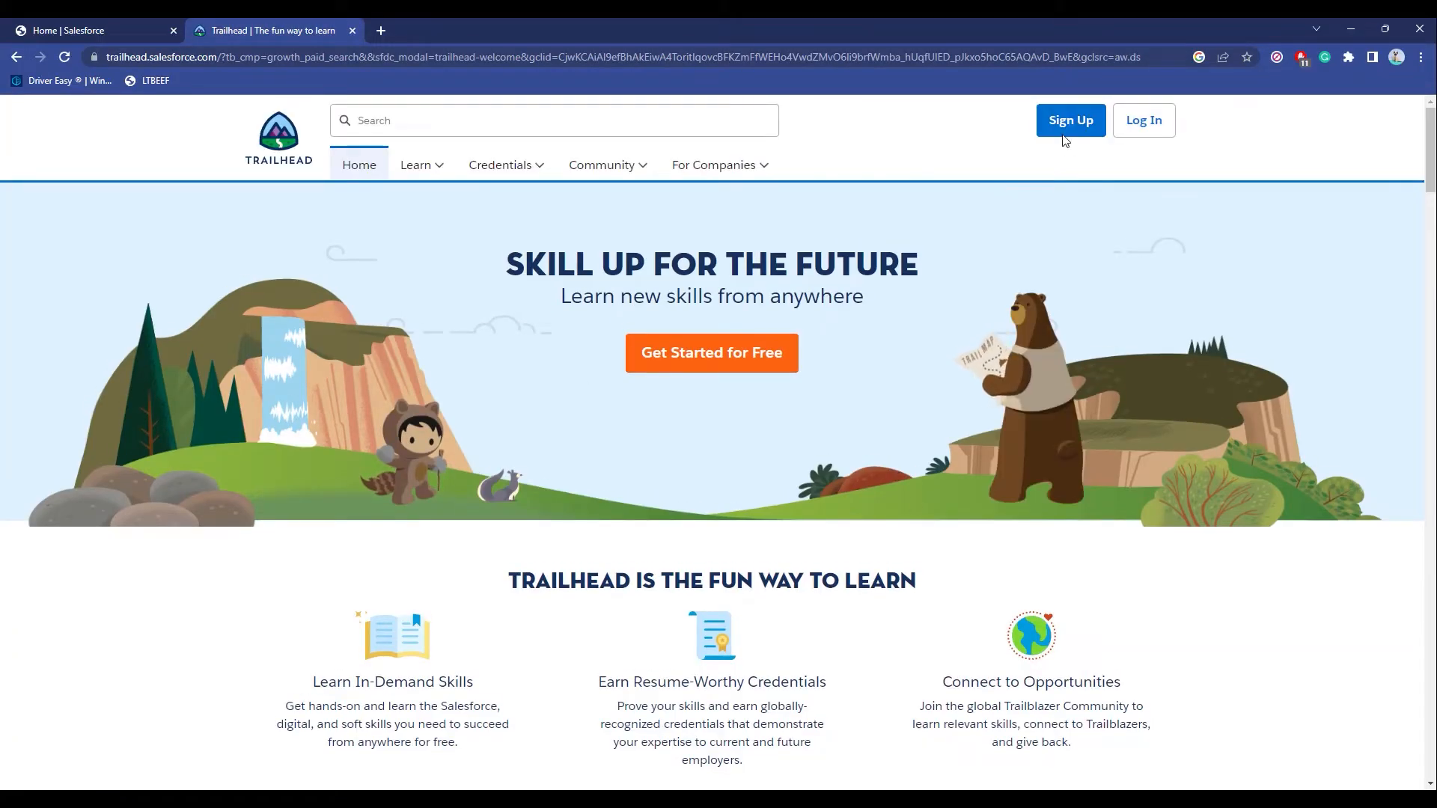
Begin Sign Up from the Trailhead home page to reach the sign-up options
click(1068, 119)
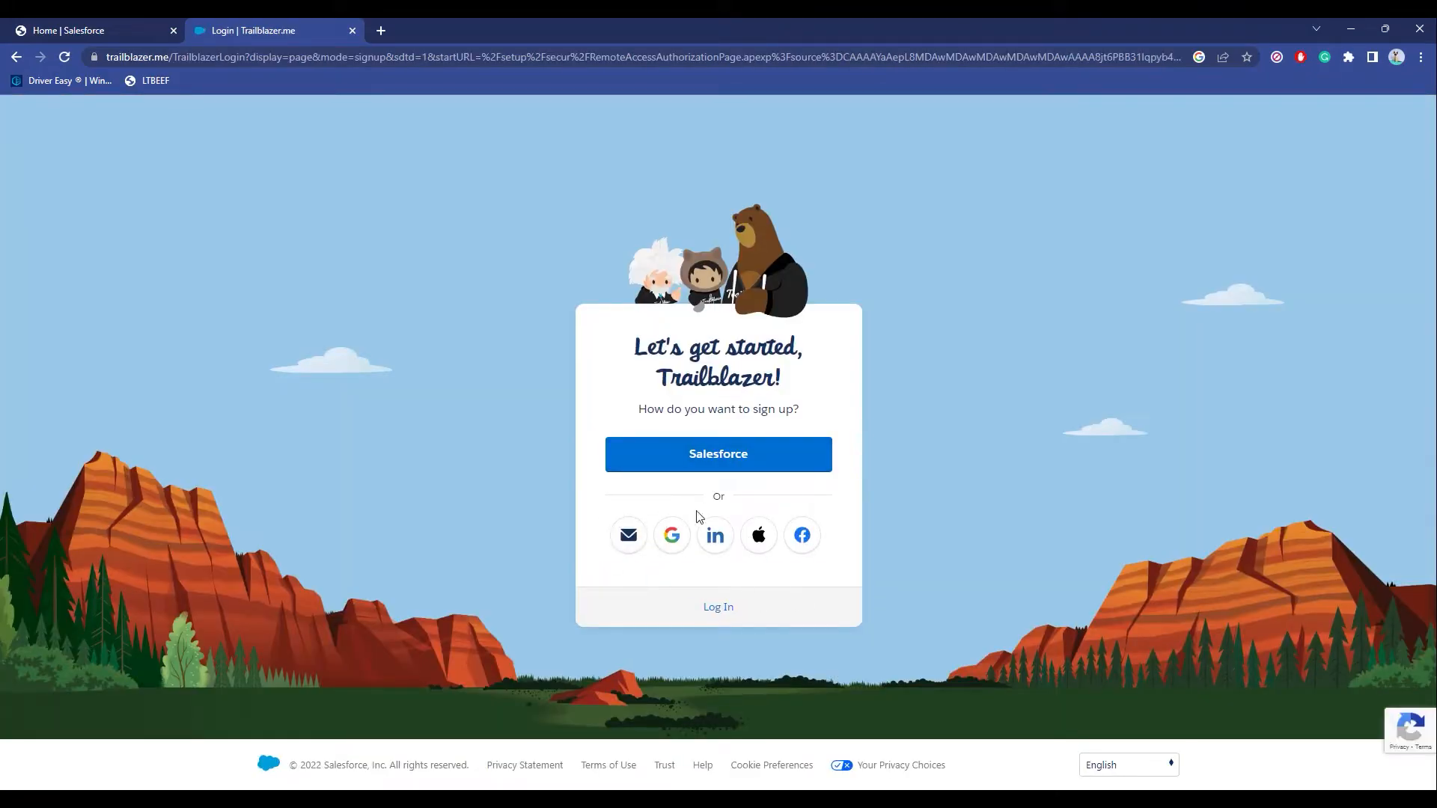
mouse_move(715, 536)
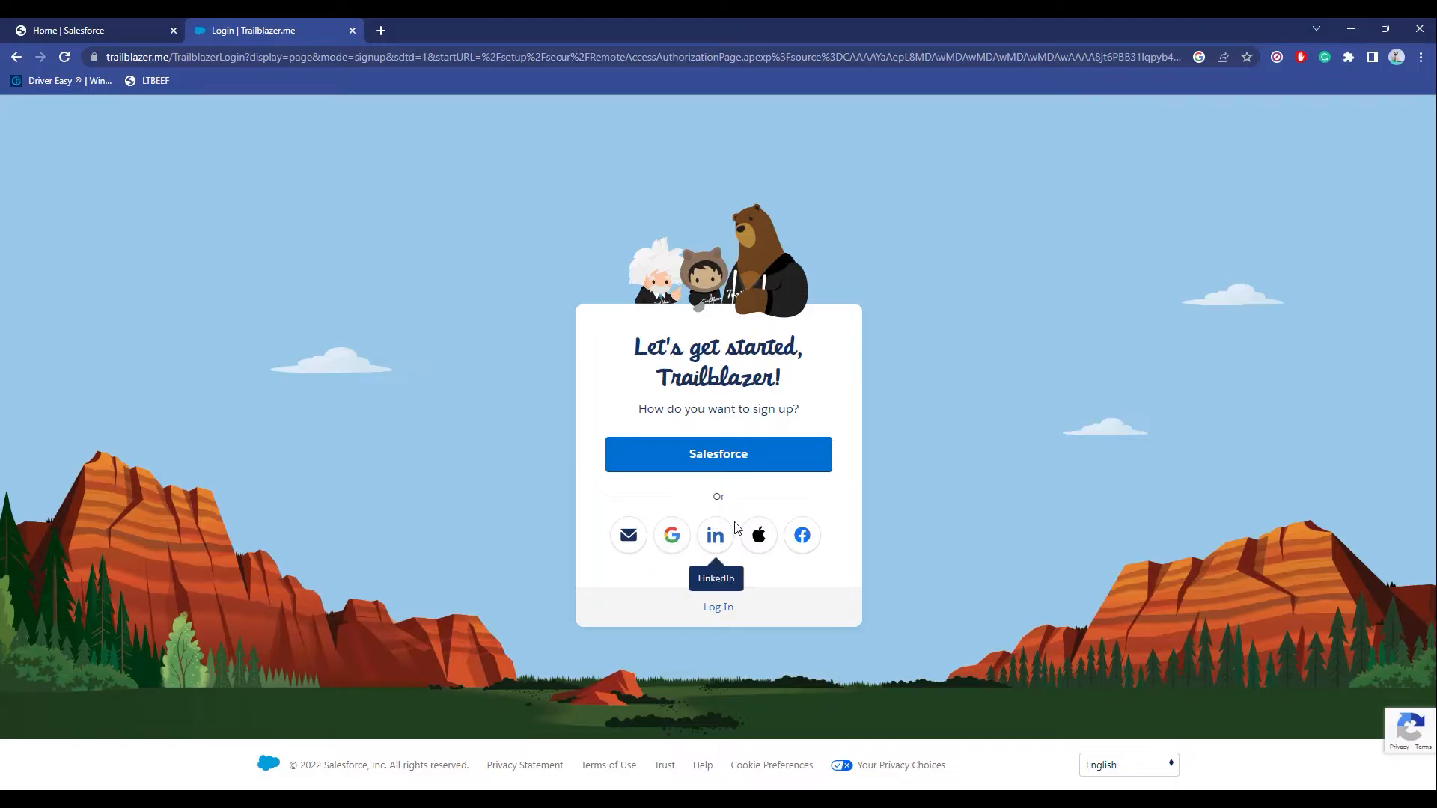
mouse_move(672, 534)
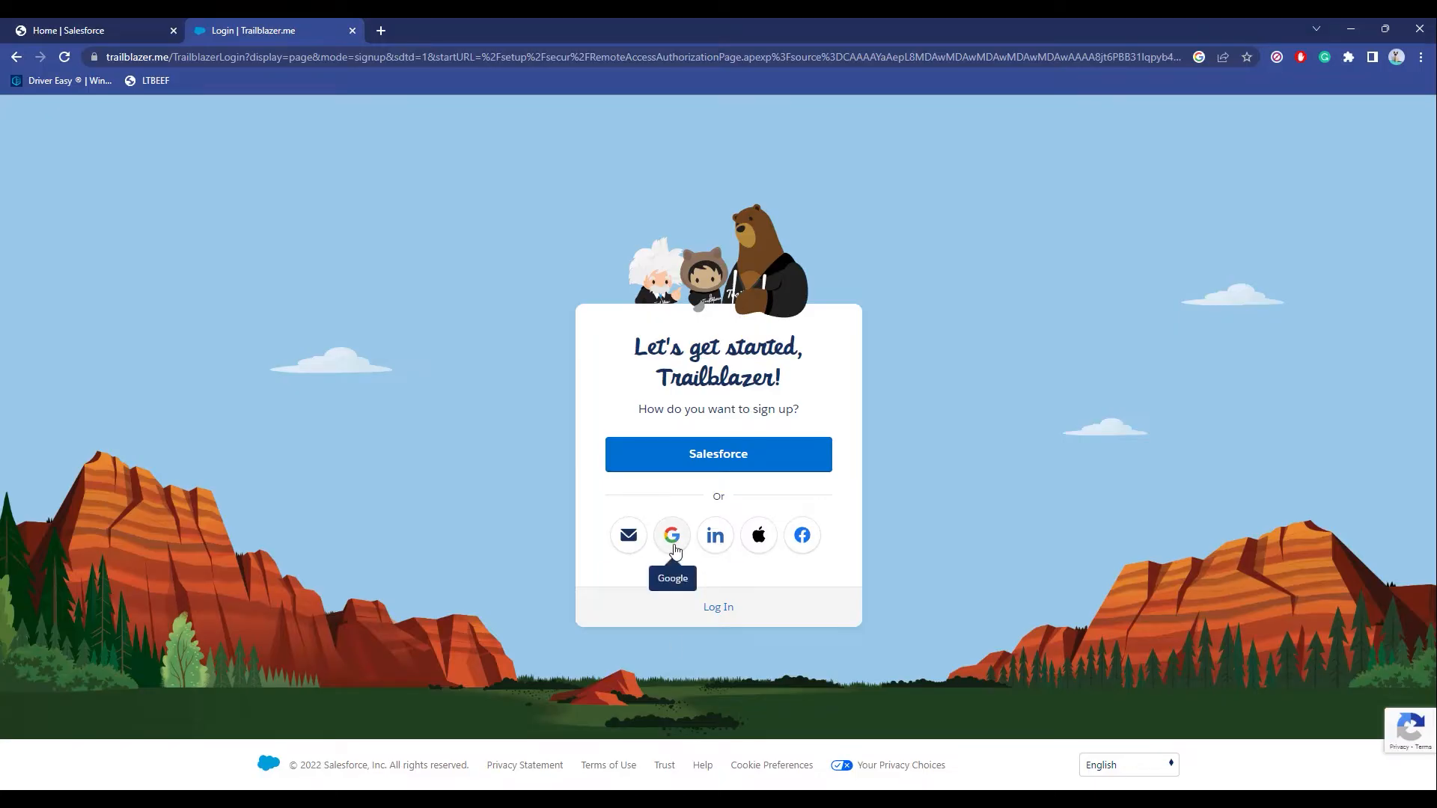
Sign up with Google, keep the prefilled name and URL, and switch Public Profile off
click(671, 535)
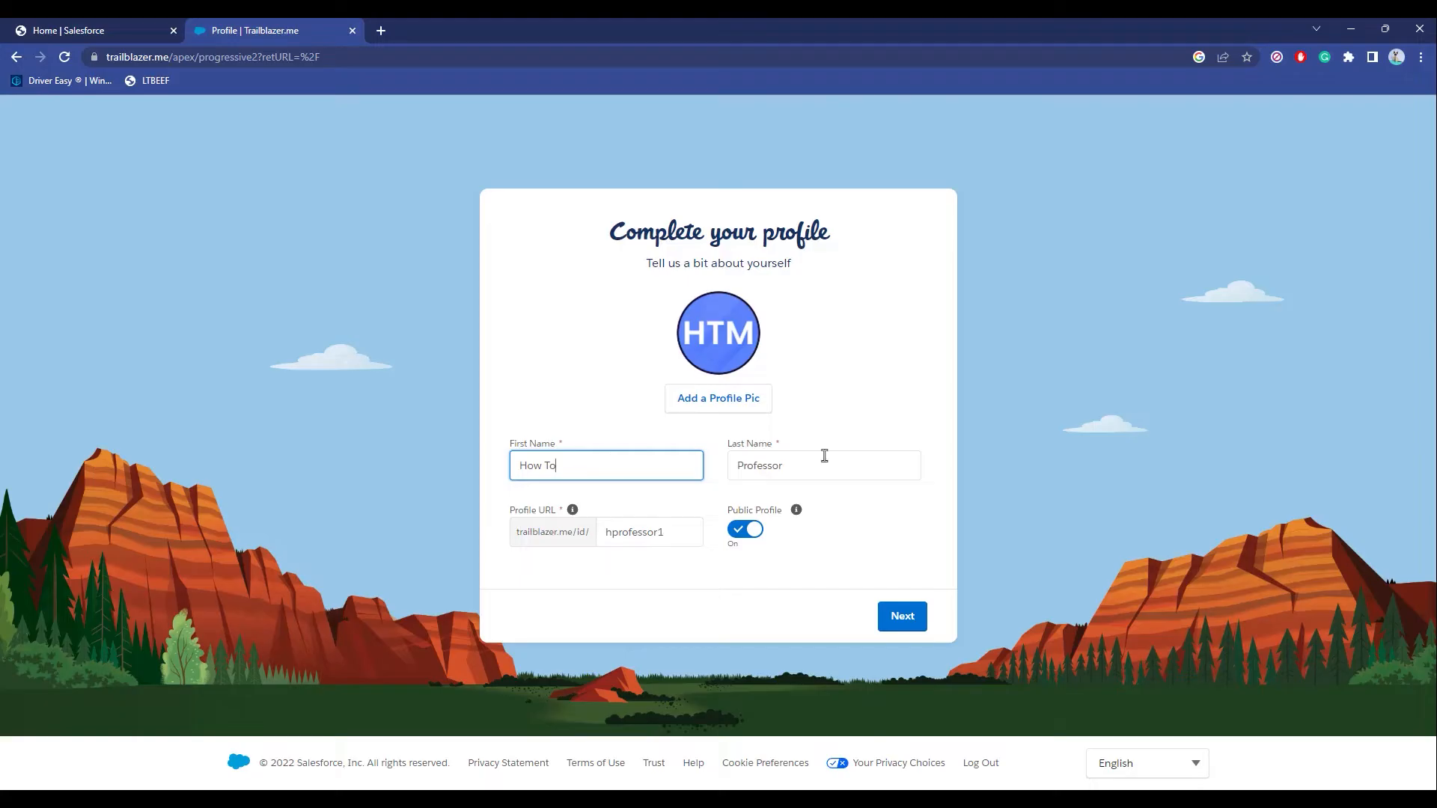
click(648, 531)
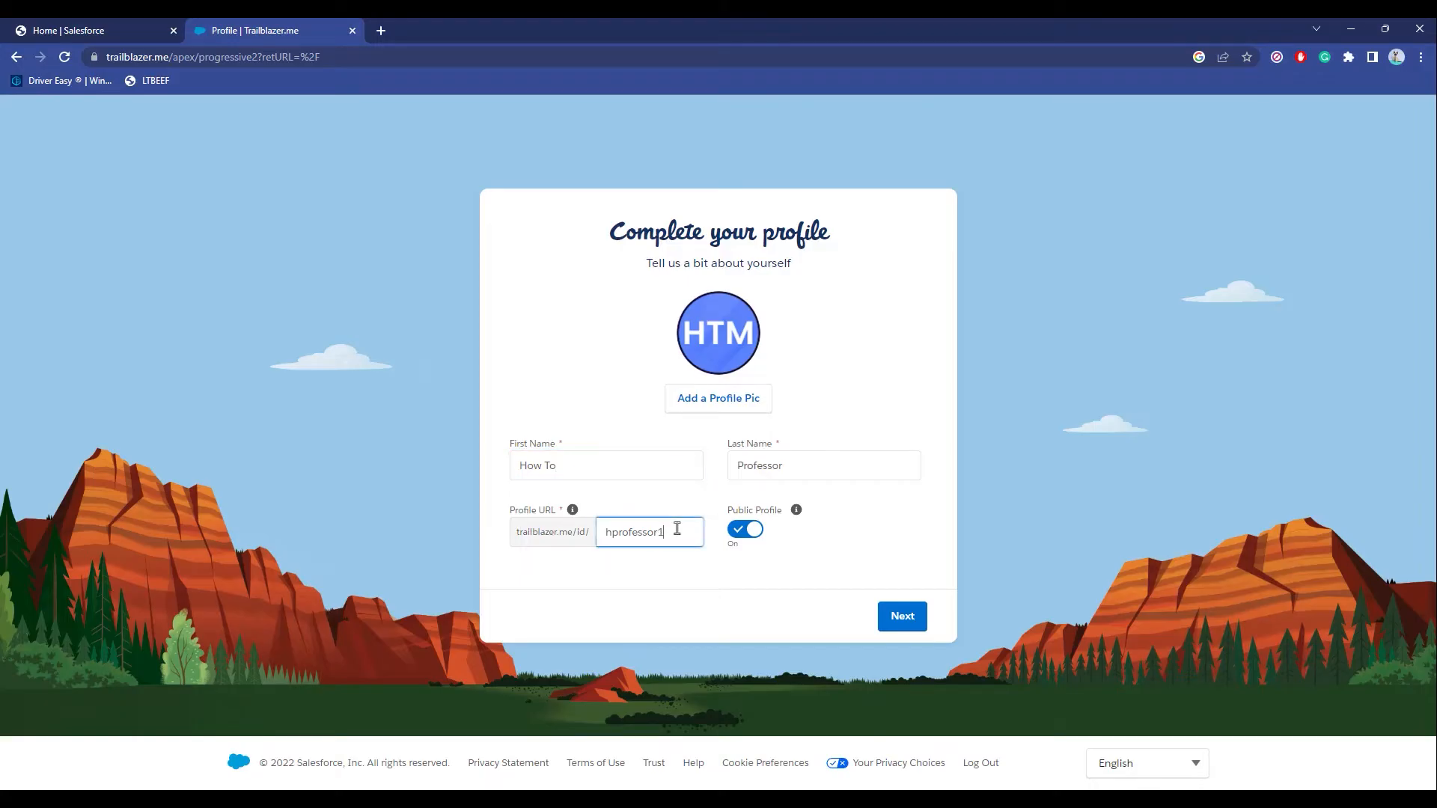
mouse_move(778, 540)
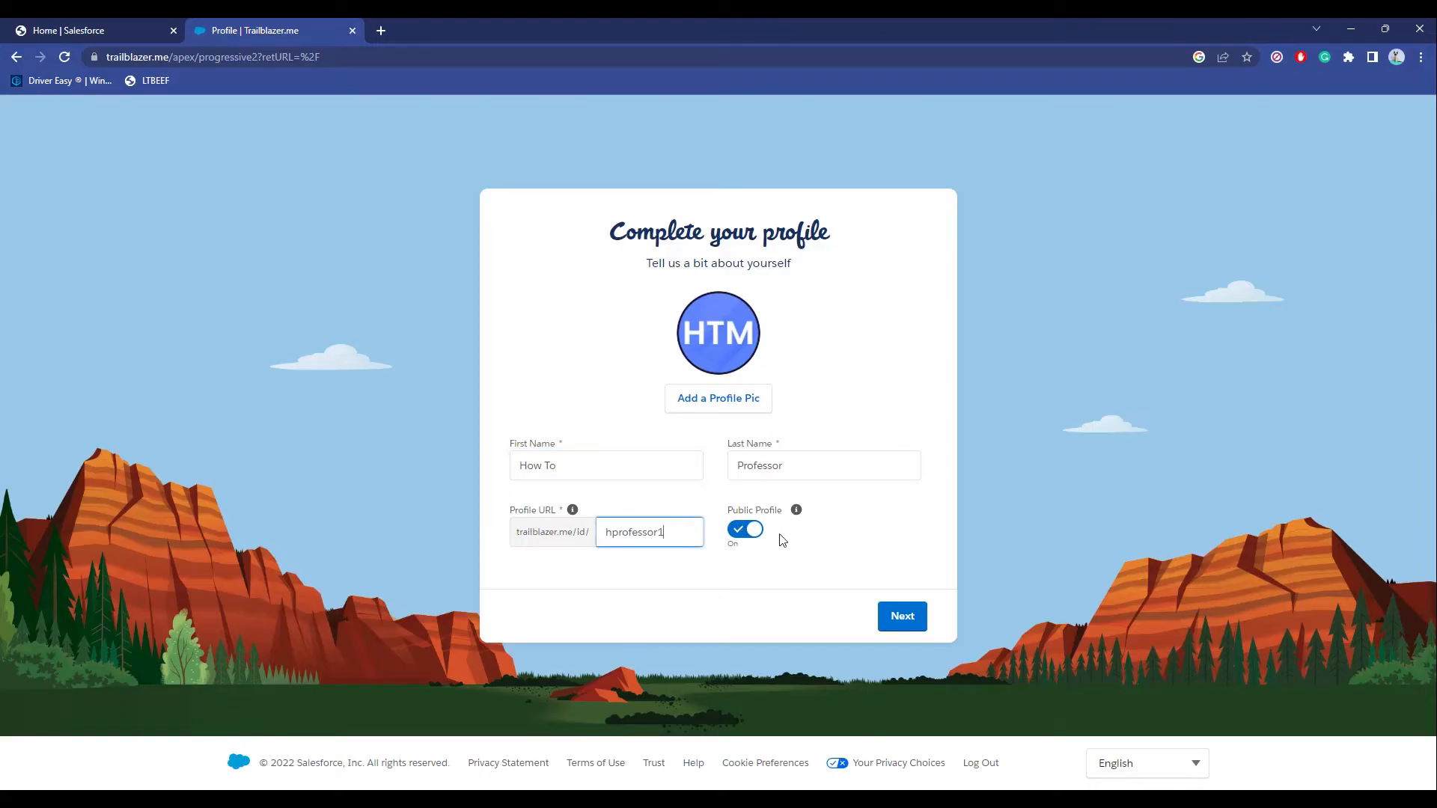
mouse_move(821, 544)
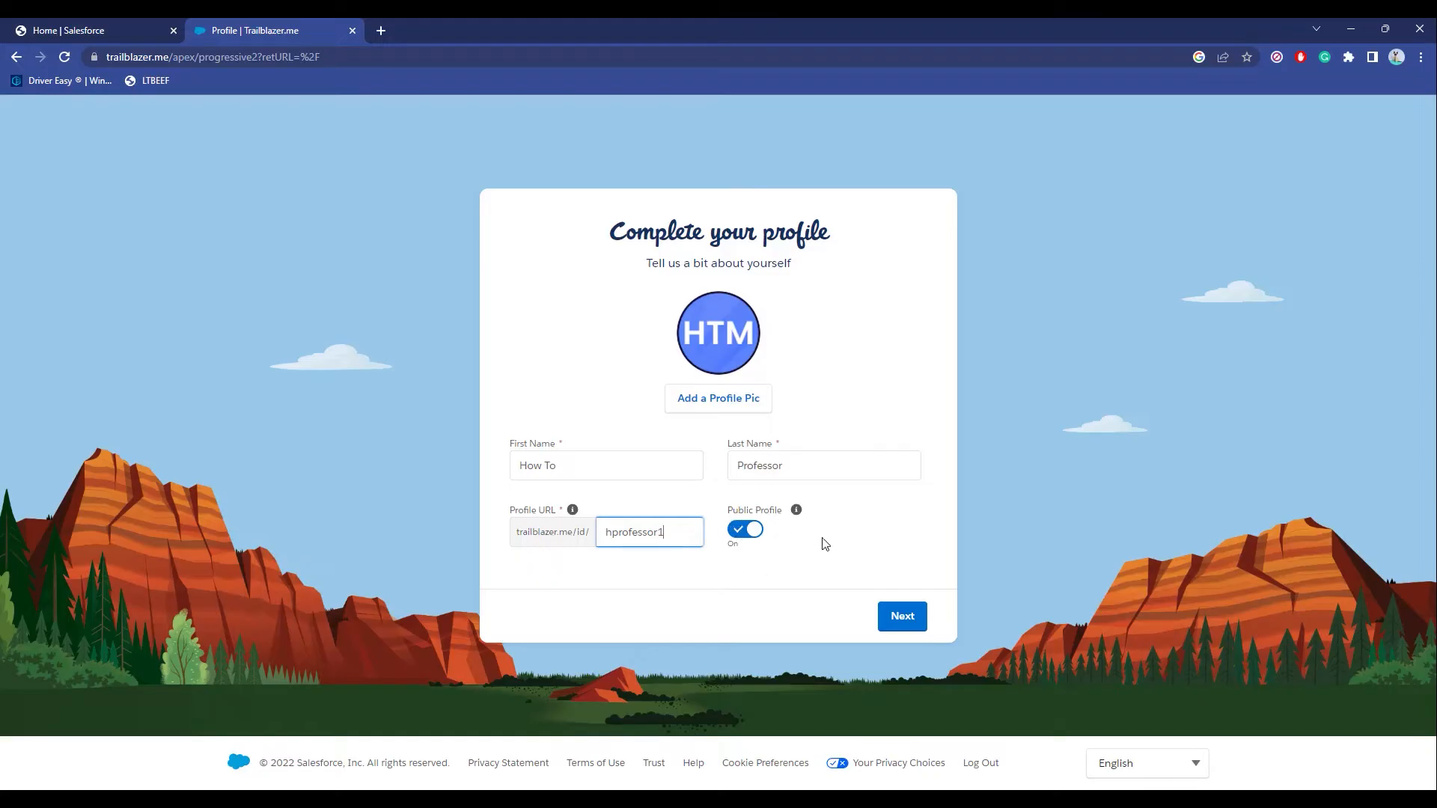
mouse_move(790, 532)
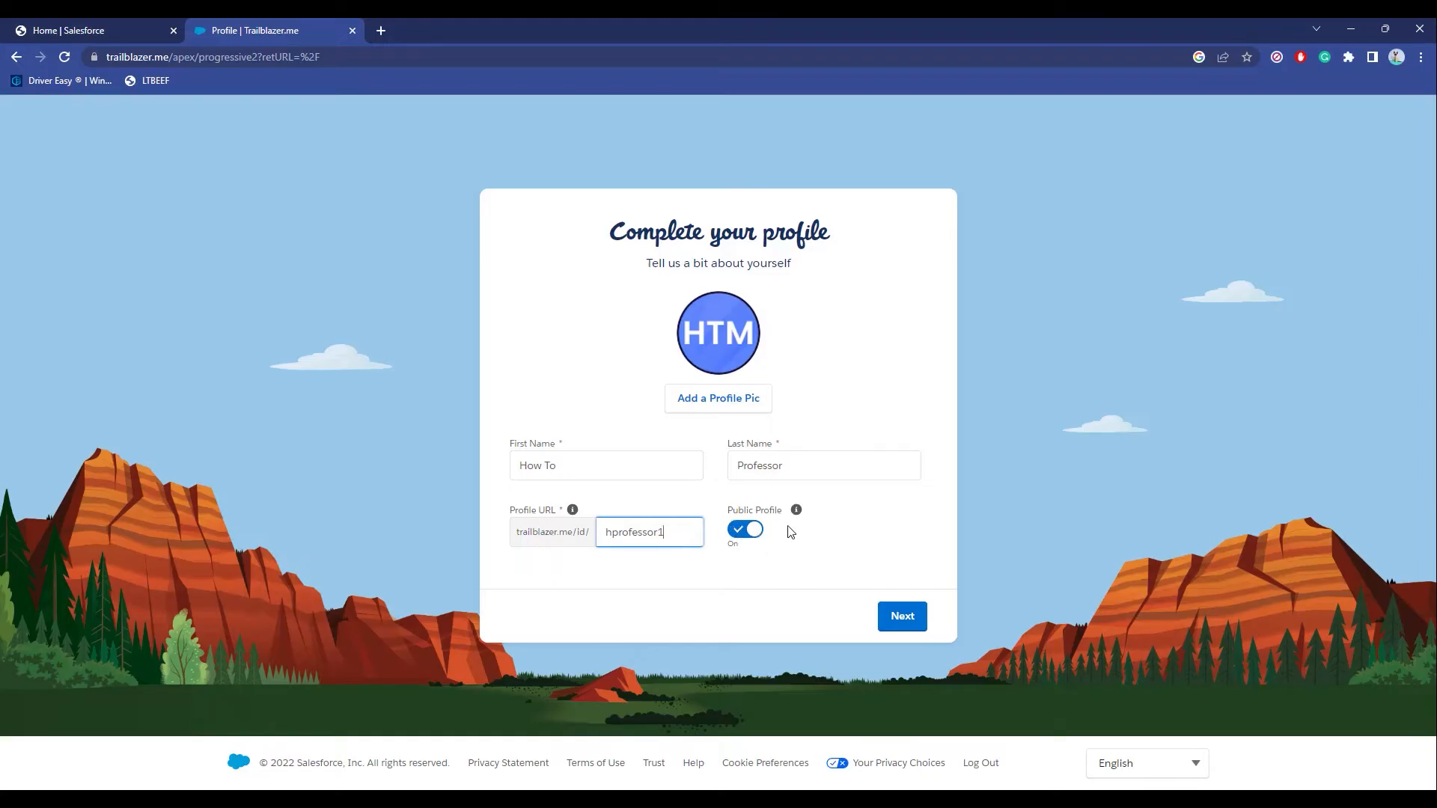
mouse_move(753, 529)
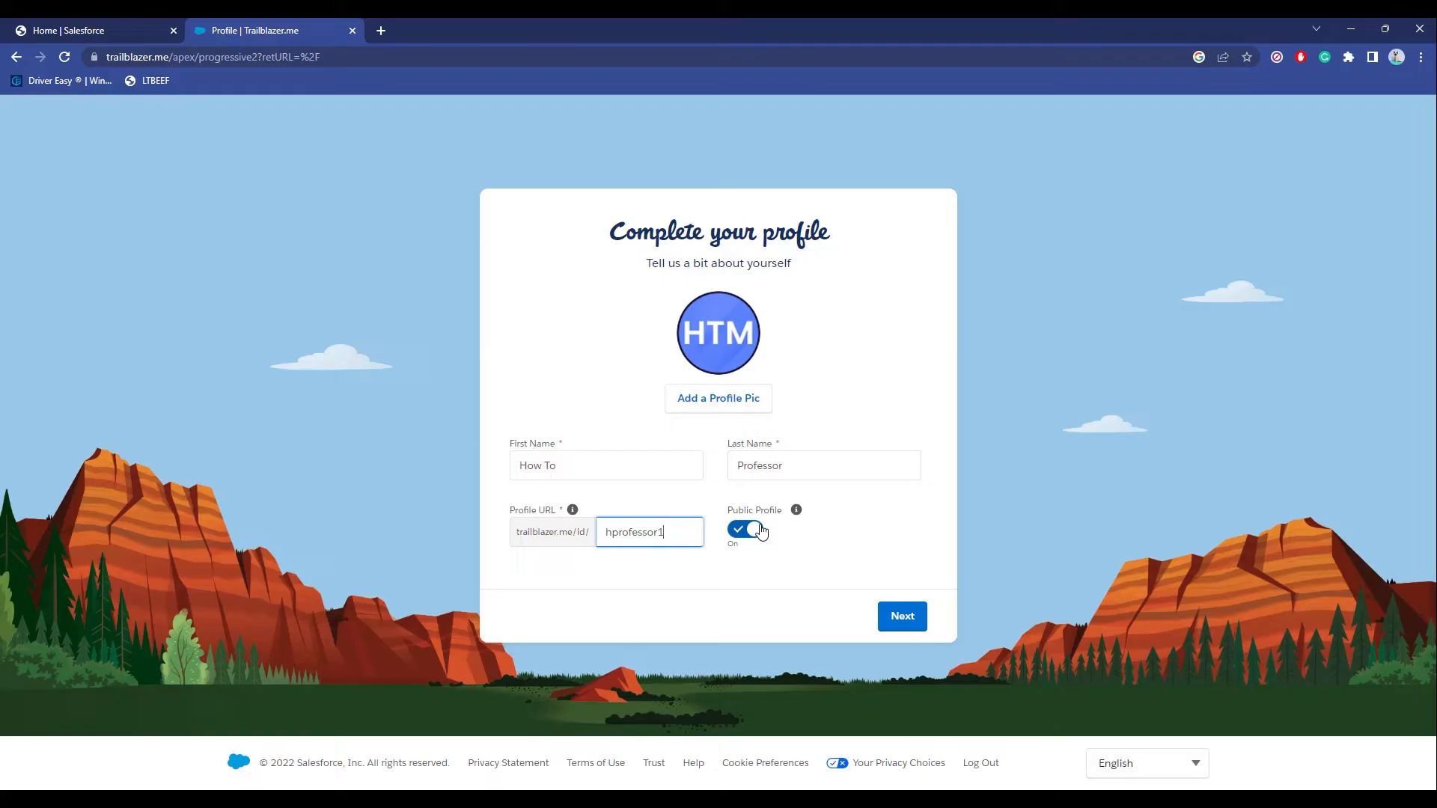
click(746, 528)
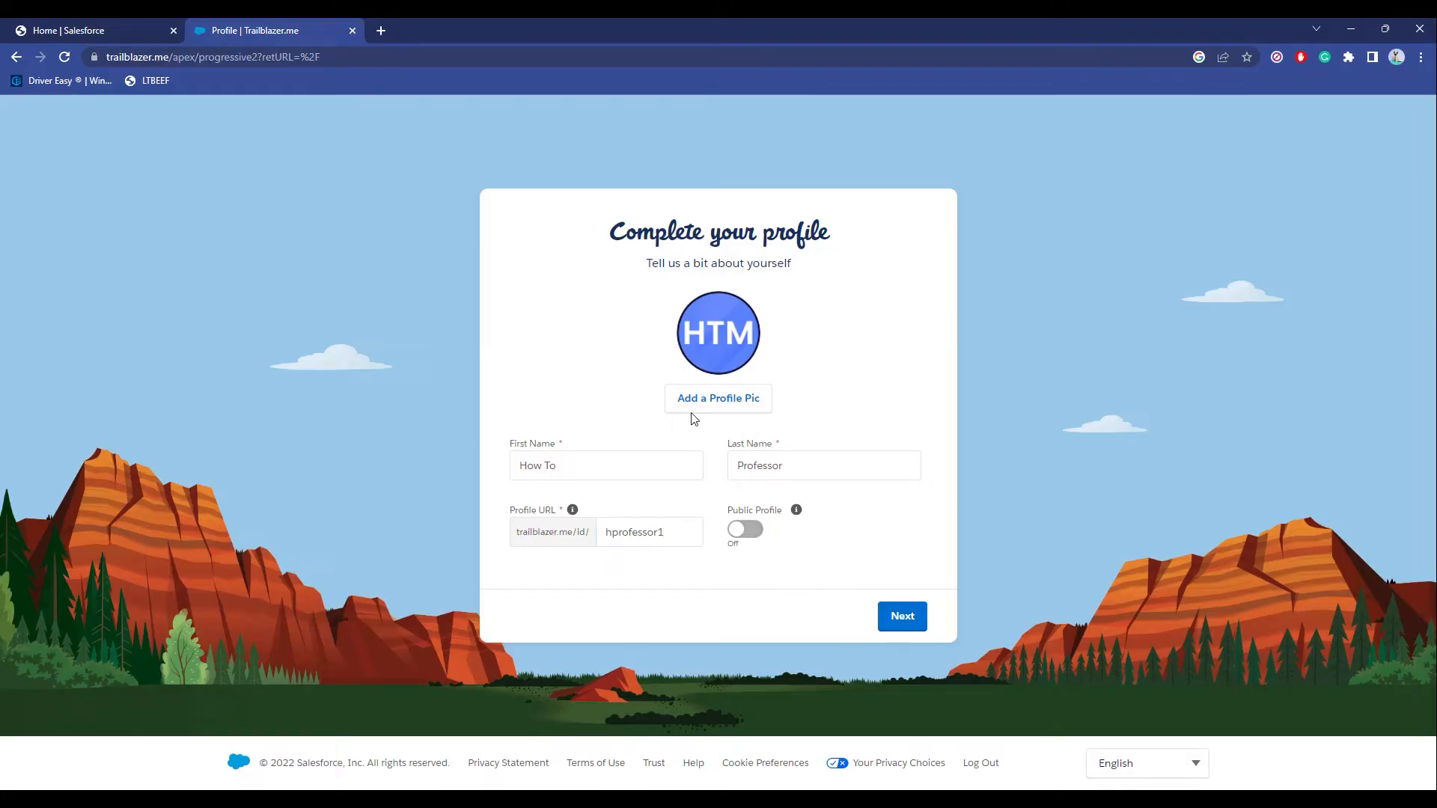
mouse_move(717, 403)
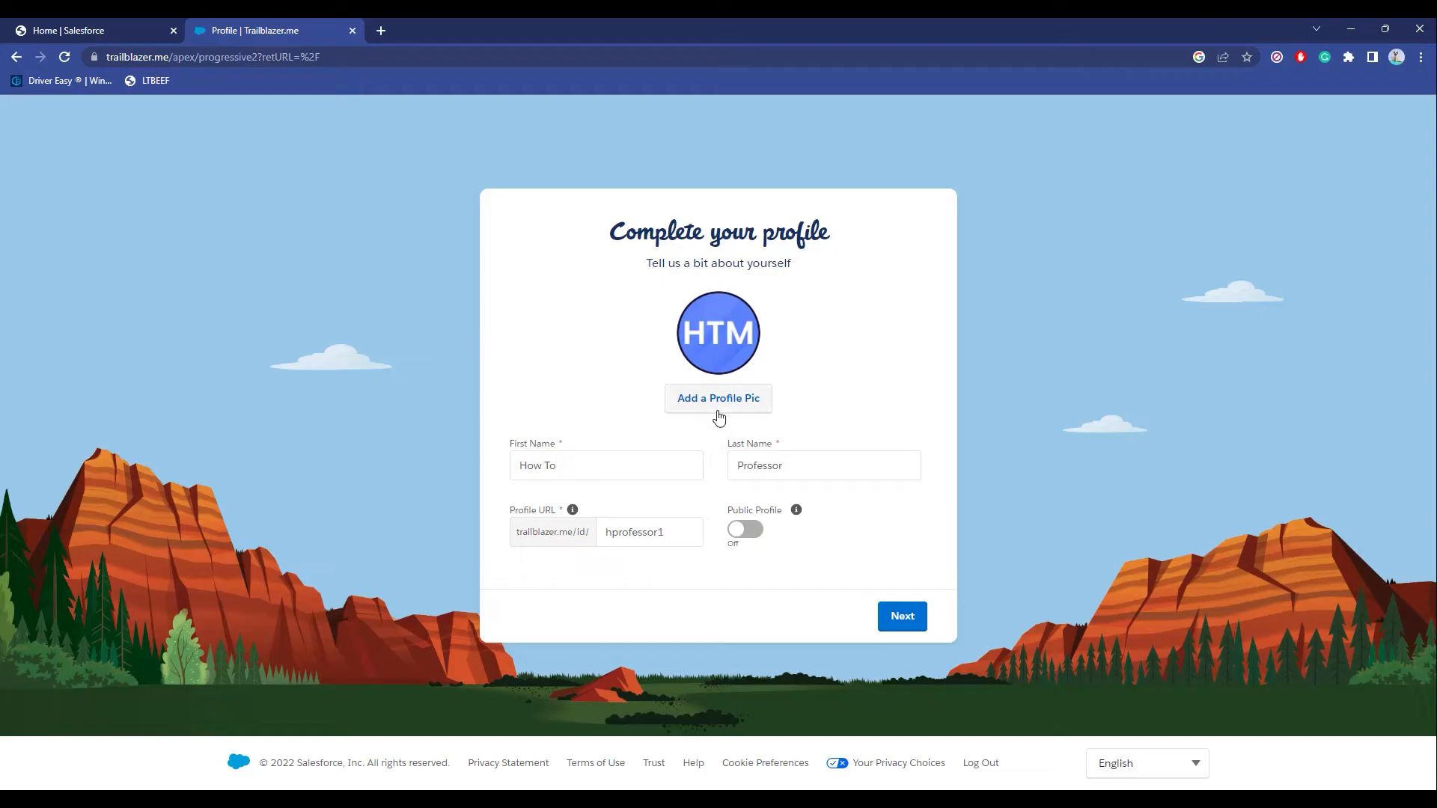
click(717, 398)
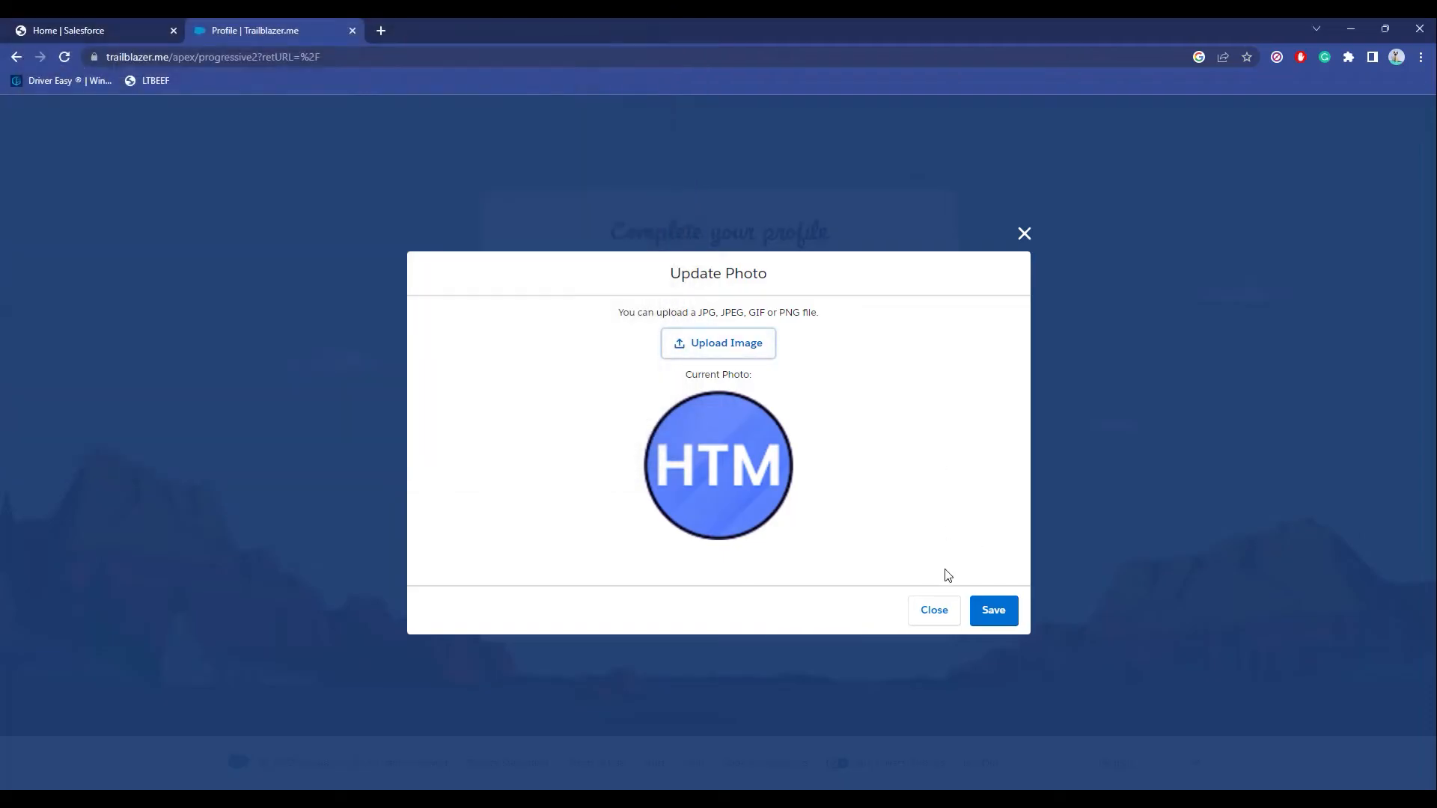
click(933, 610)
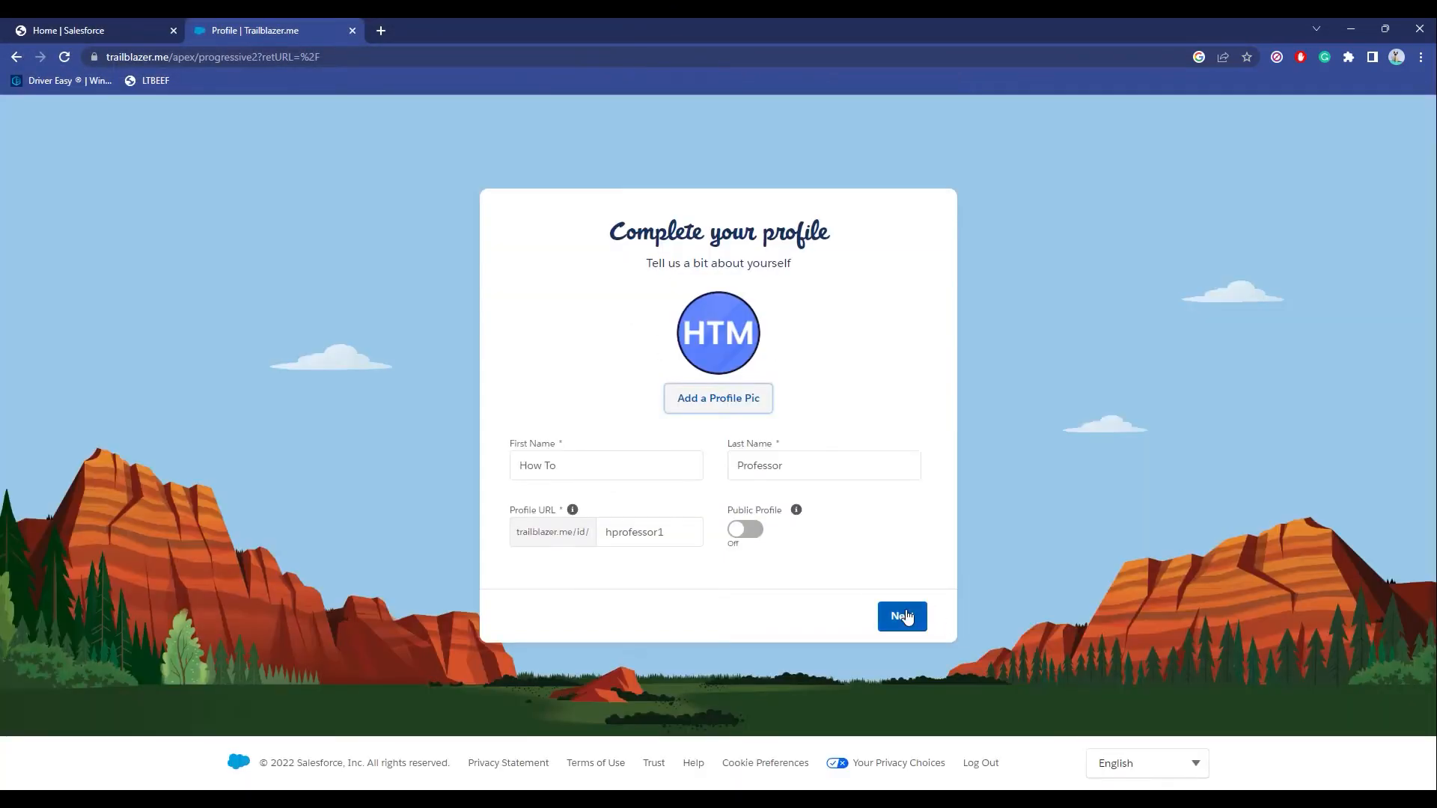
On the second profile step enter company HowToMentor, title editor and role Developer
click(901, 615)
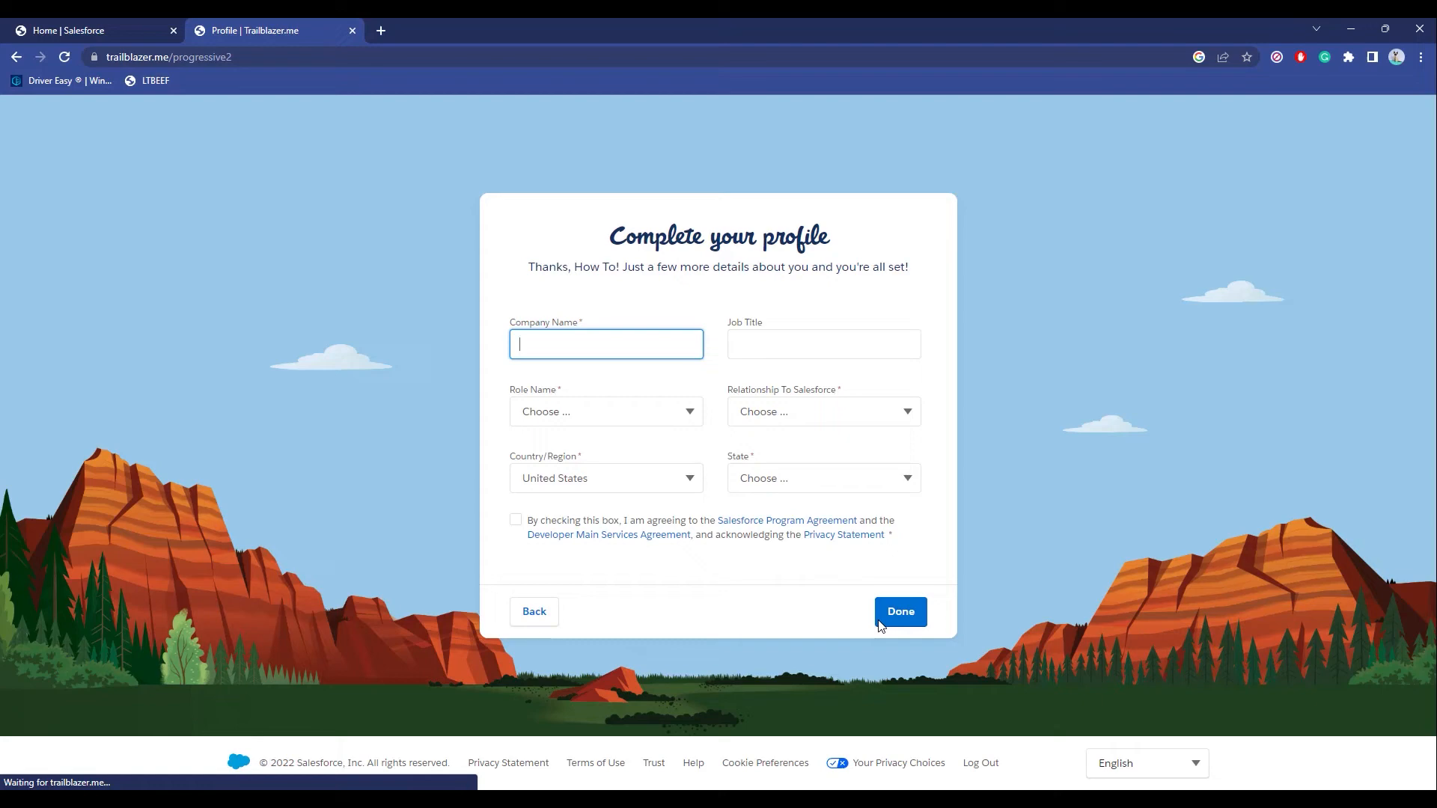
mouse_move(772, 403)
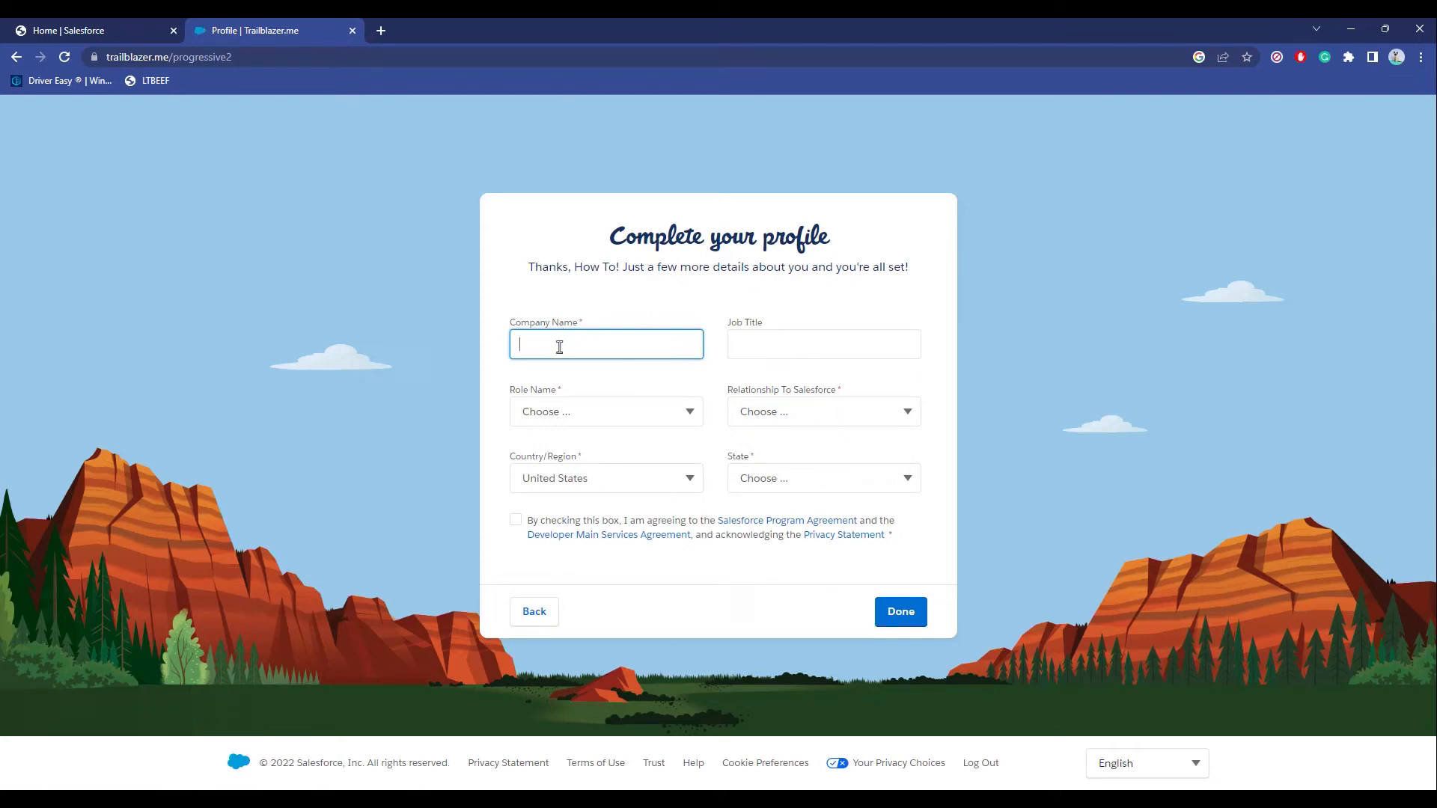
text(HowToMentor)
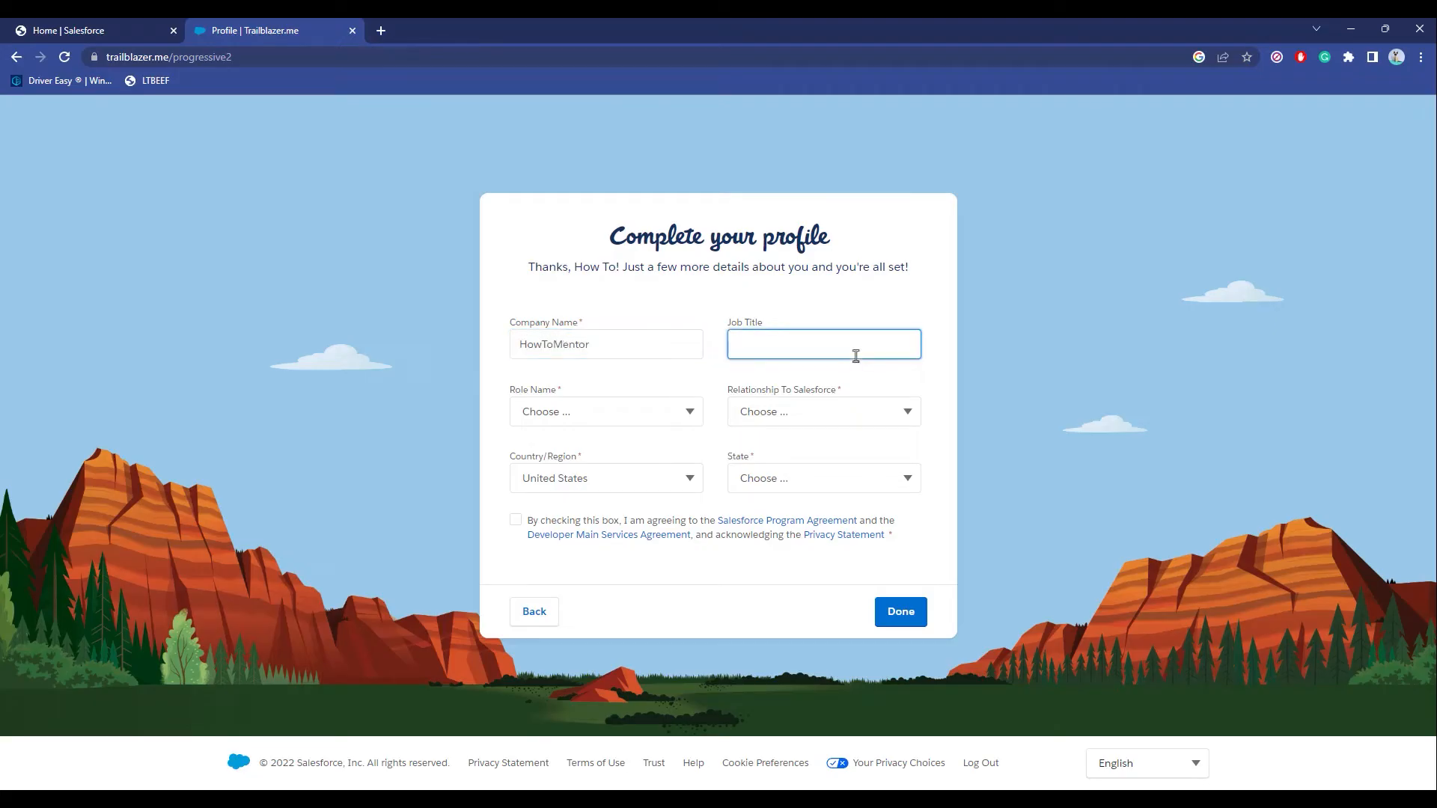
click(604, 410)
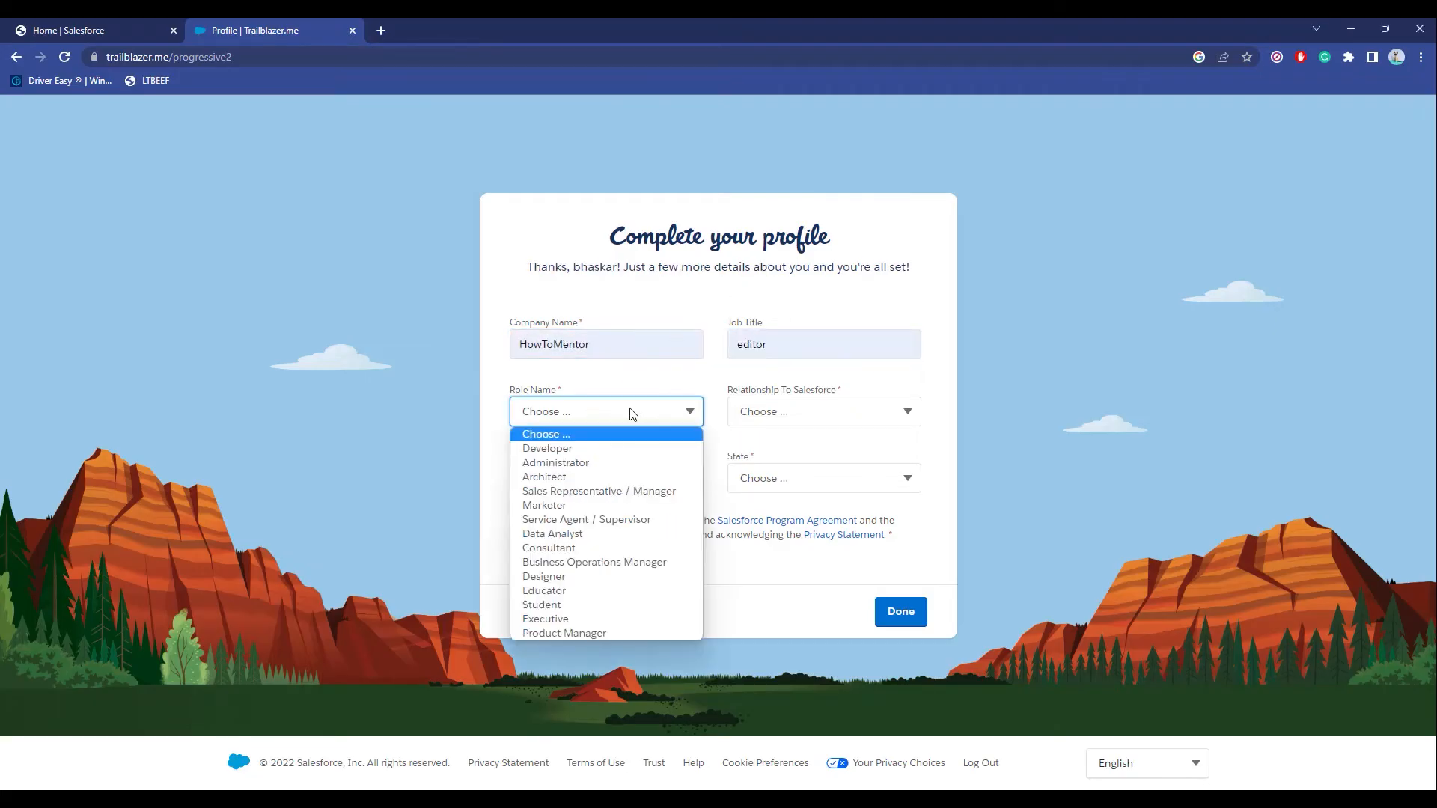
click(548, 448)
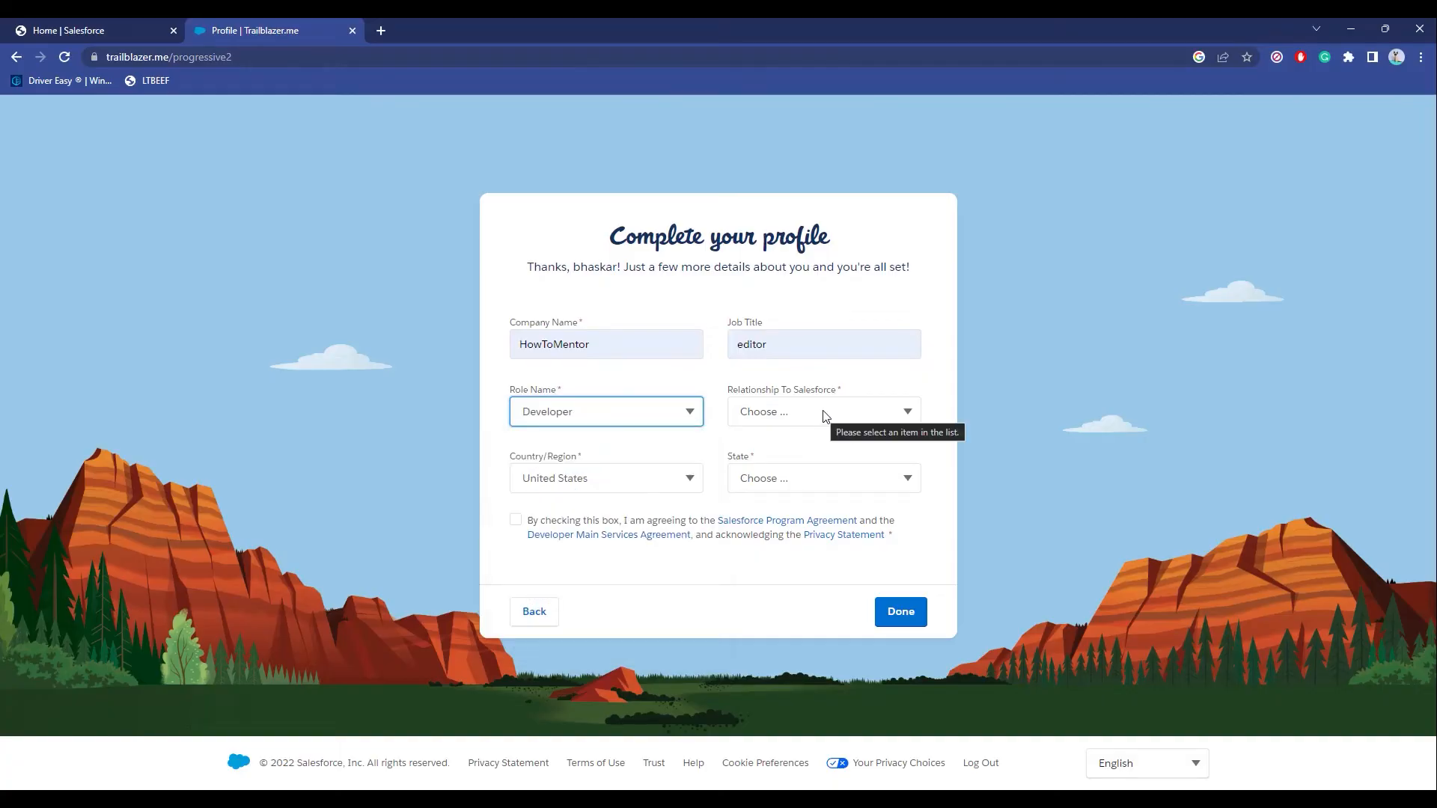
Choose Partner relationship and India, accept the agreement and submit with Done
click(824, 410)
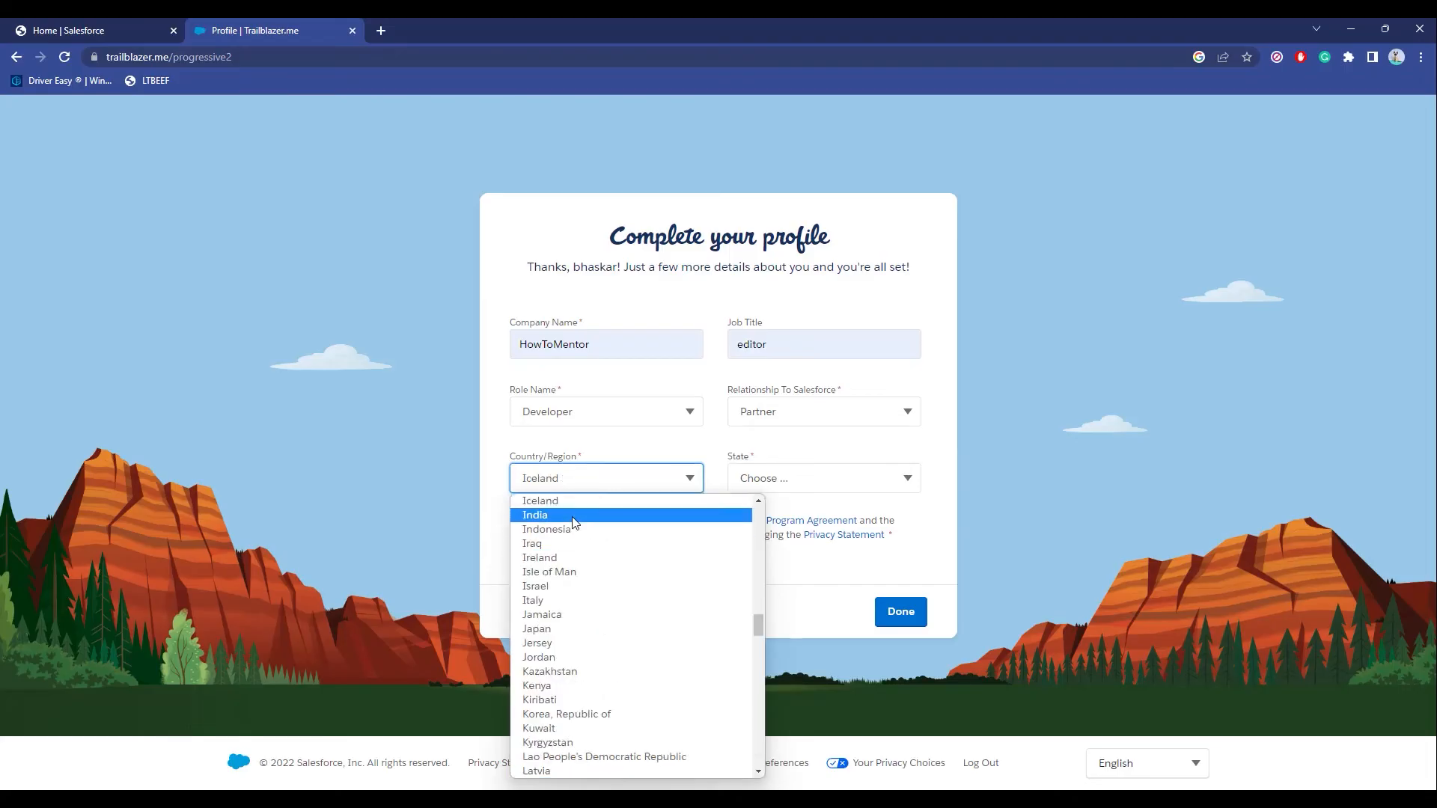
click(535, 513)
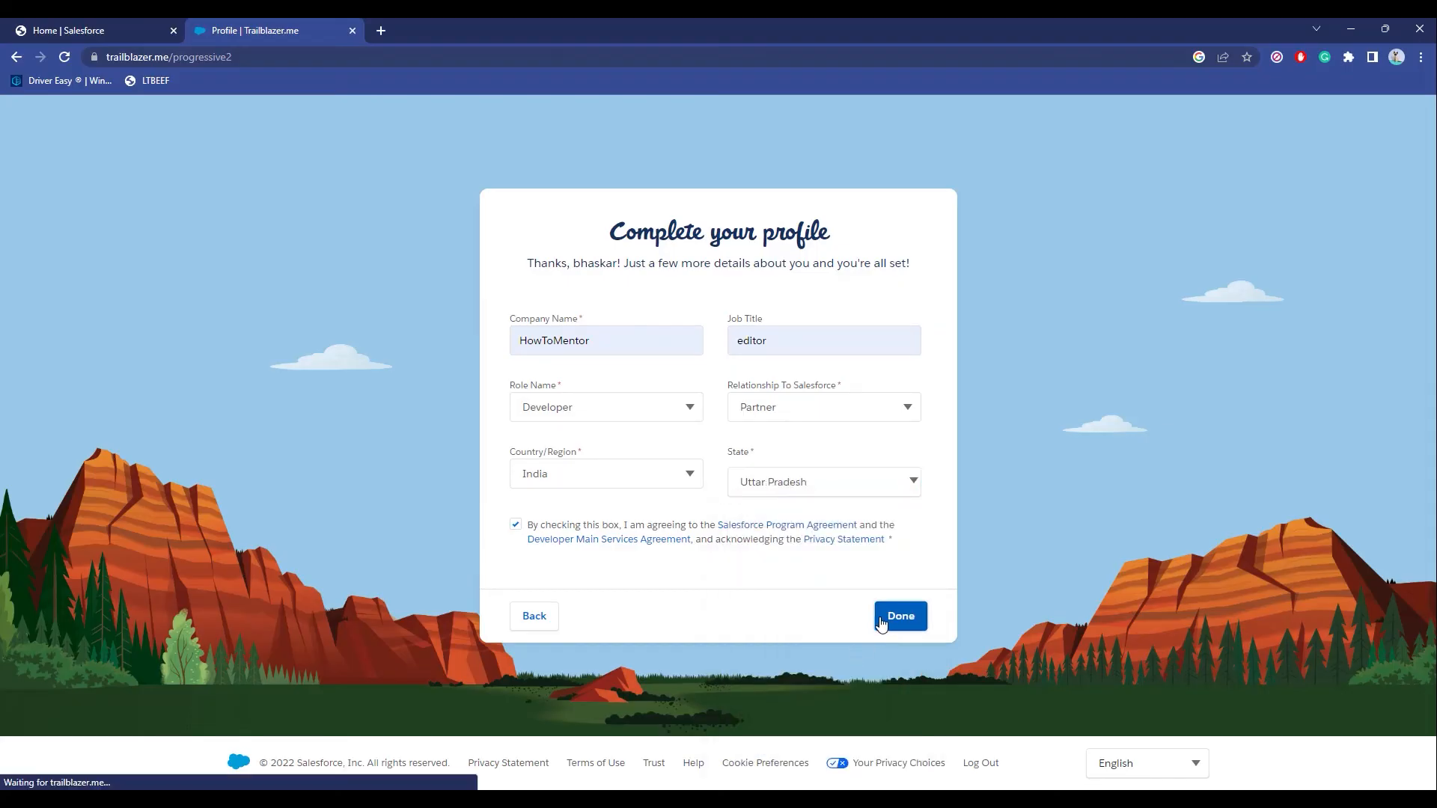
click(899, 615)
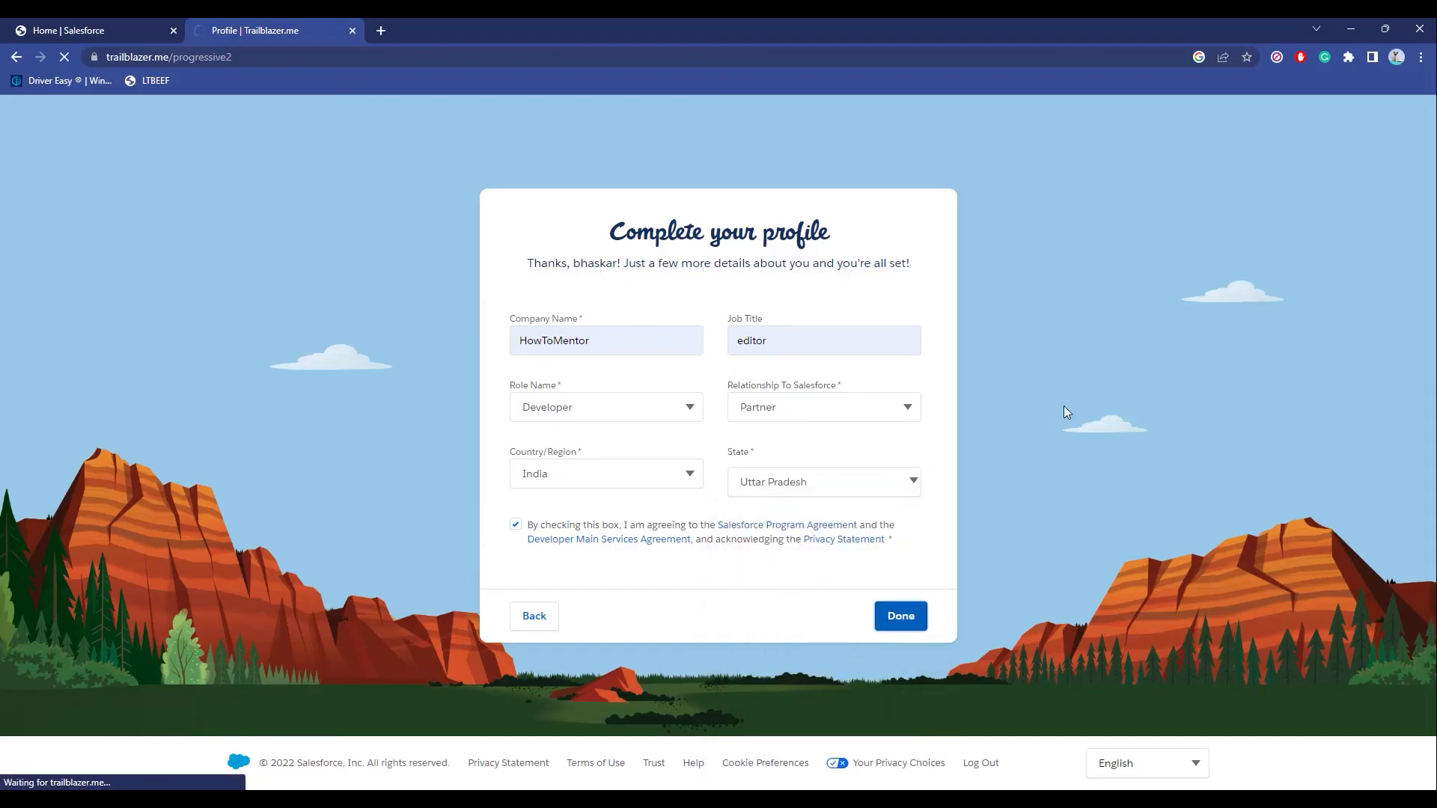
Load the Trailhead Today dashboard and show the Learn overview of ways to learn
click(899, 615)
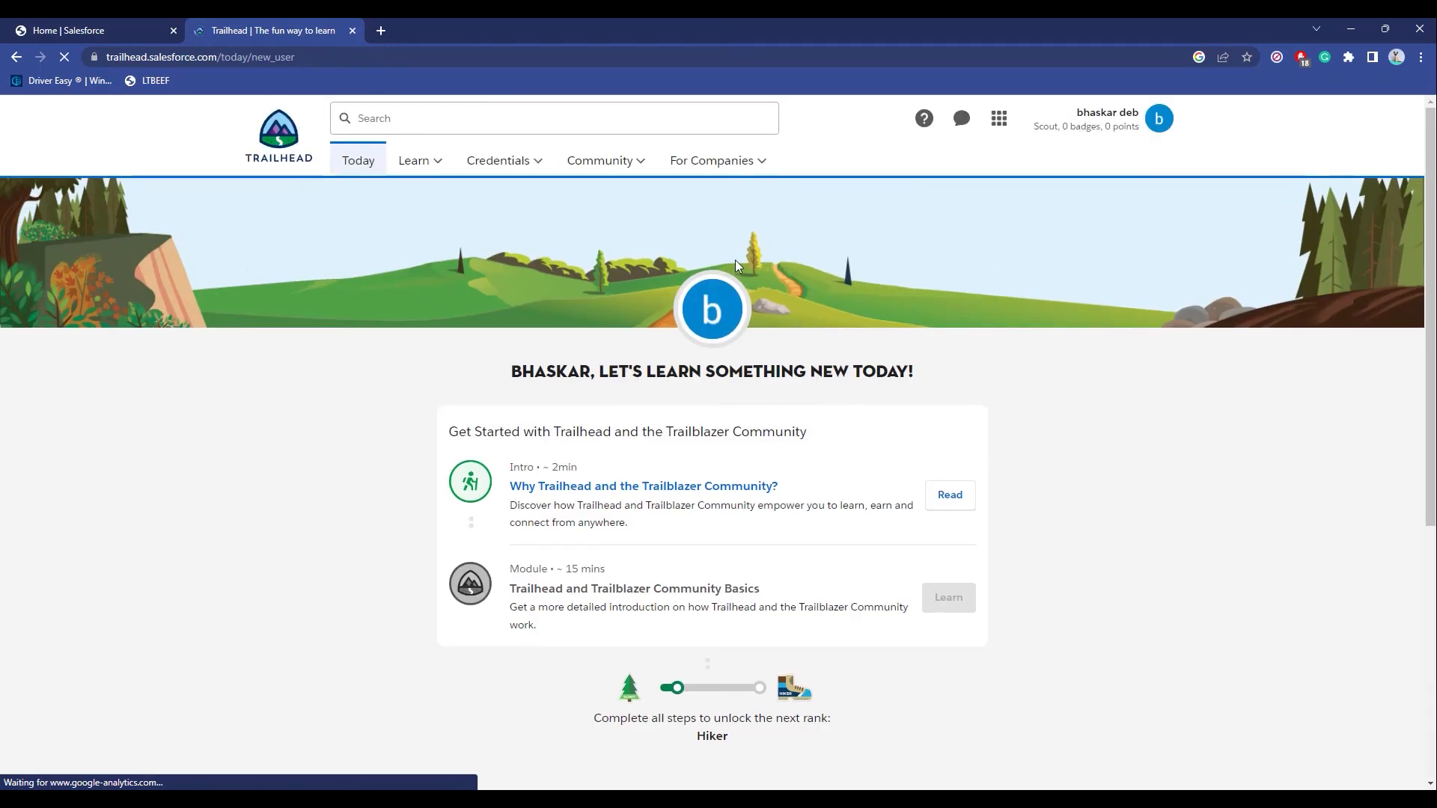
click(415, 160)
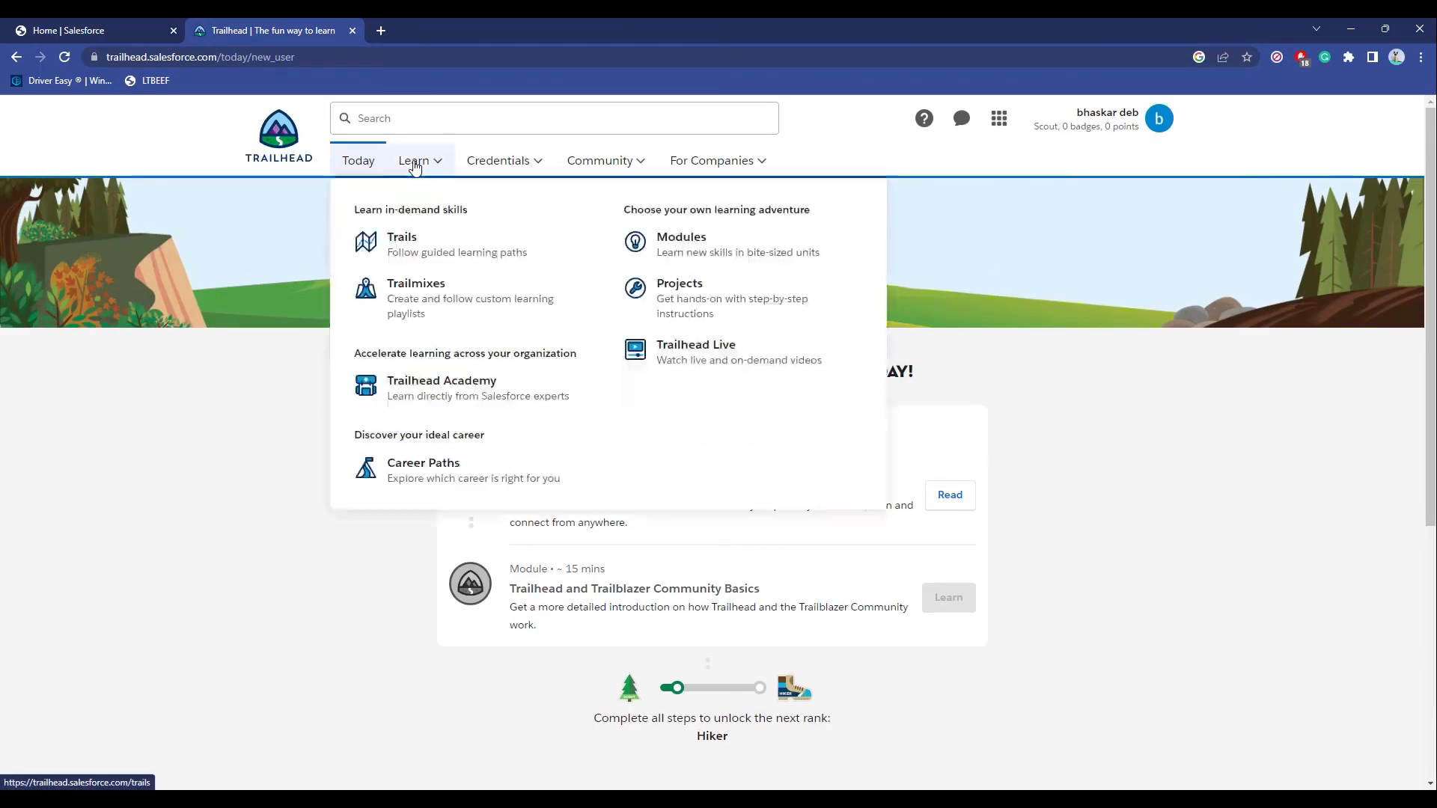
click(308, 229)
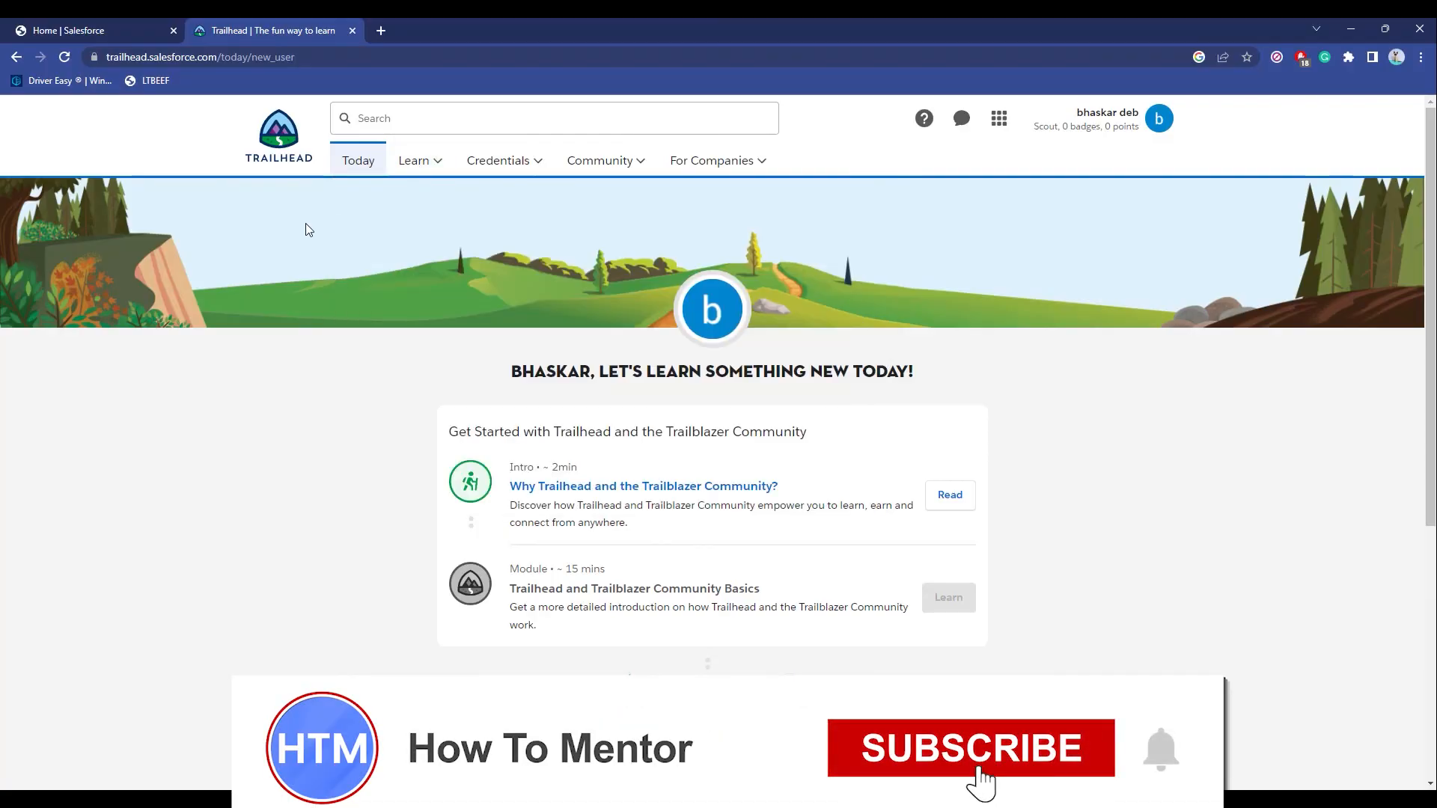
click(419, 160)
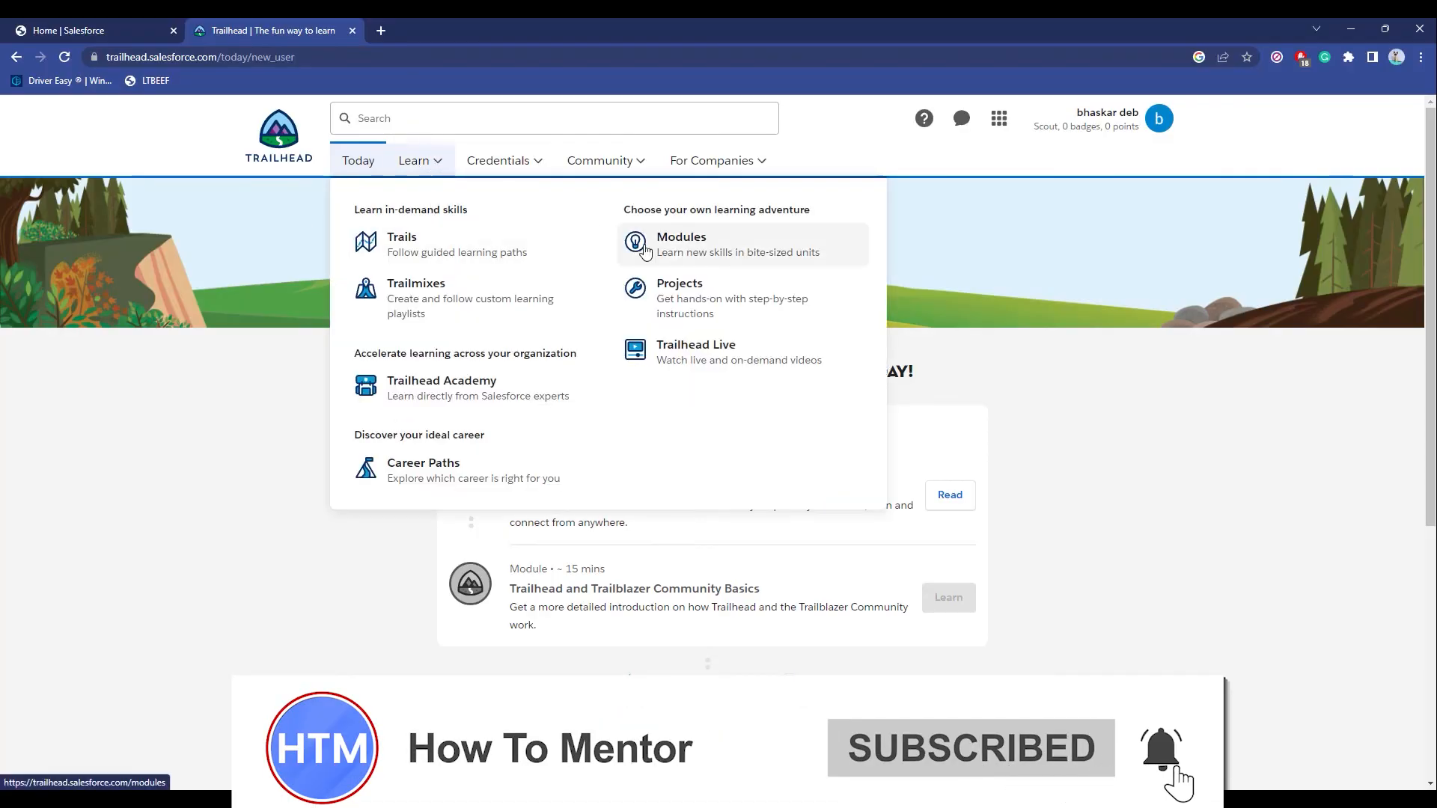